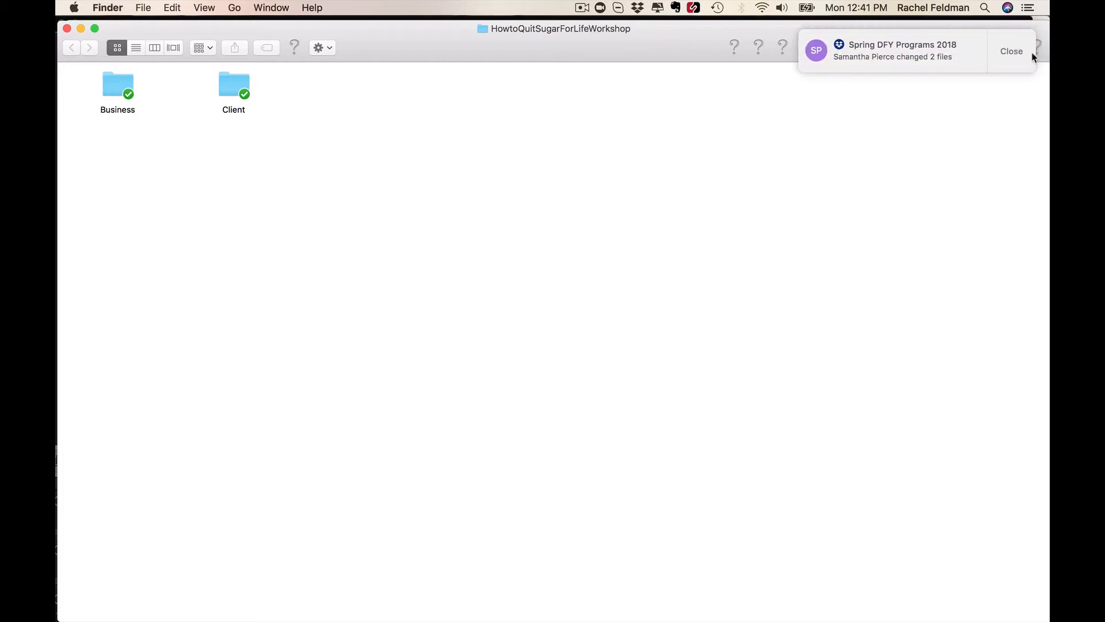
# - Dismiss the Dropbox notification and open the Client folder to see 5Handouts and PPT
pyautogui.click(1012, 51)
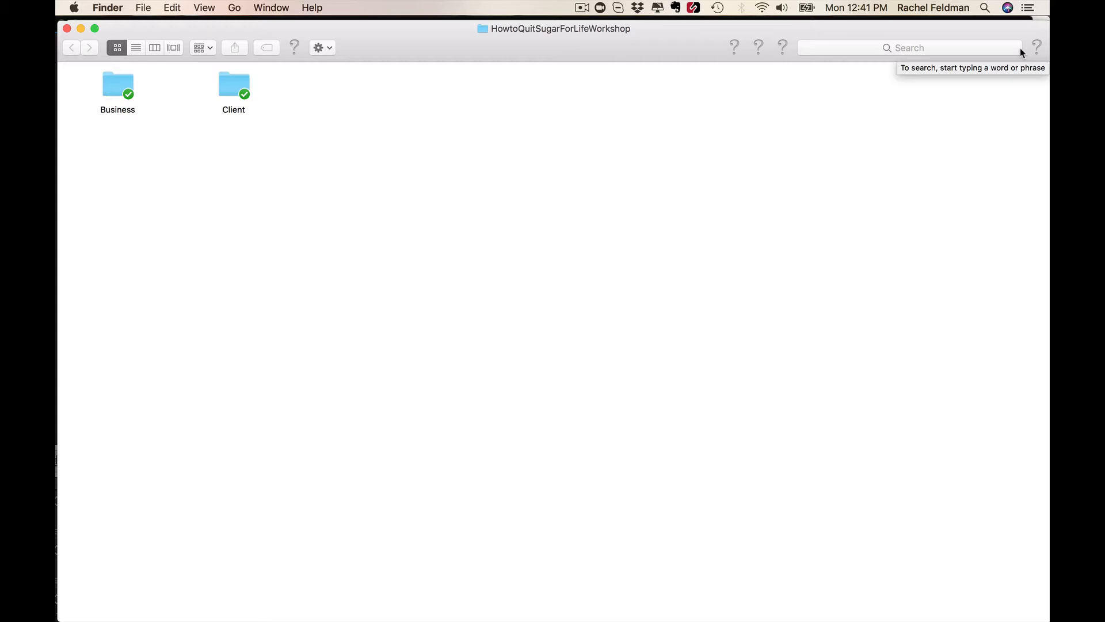
pyautogui.moveTo(267, 100)
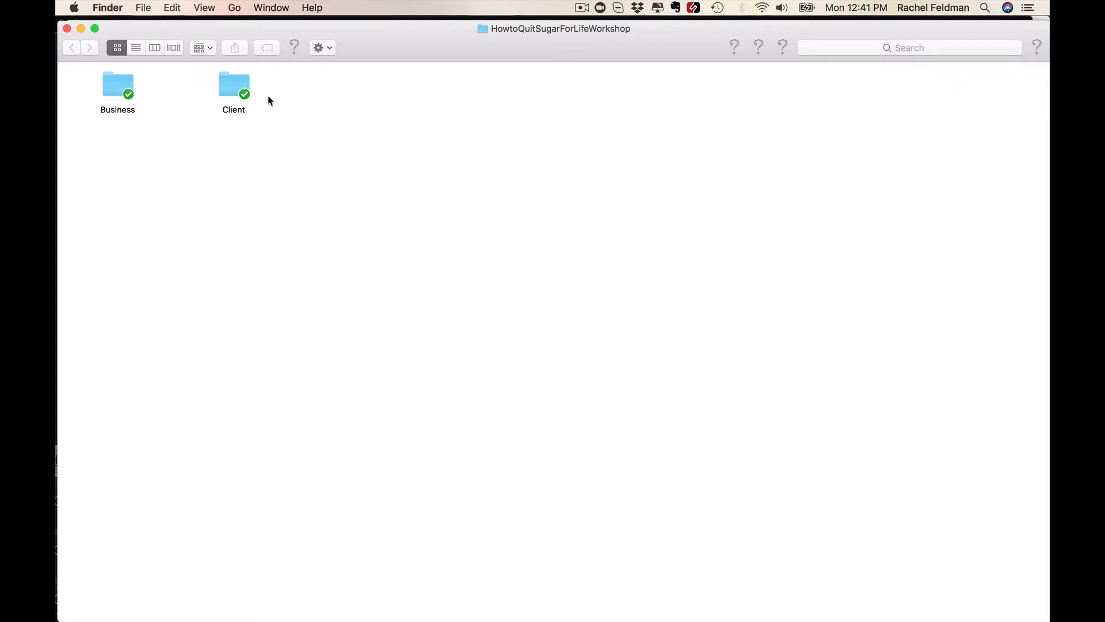
pyautogui.click(233, 83)
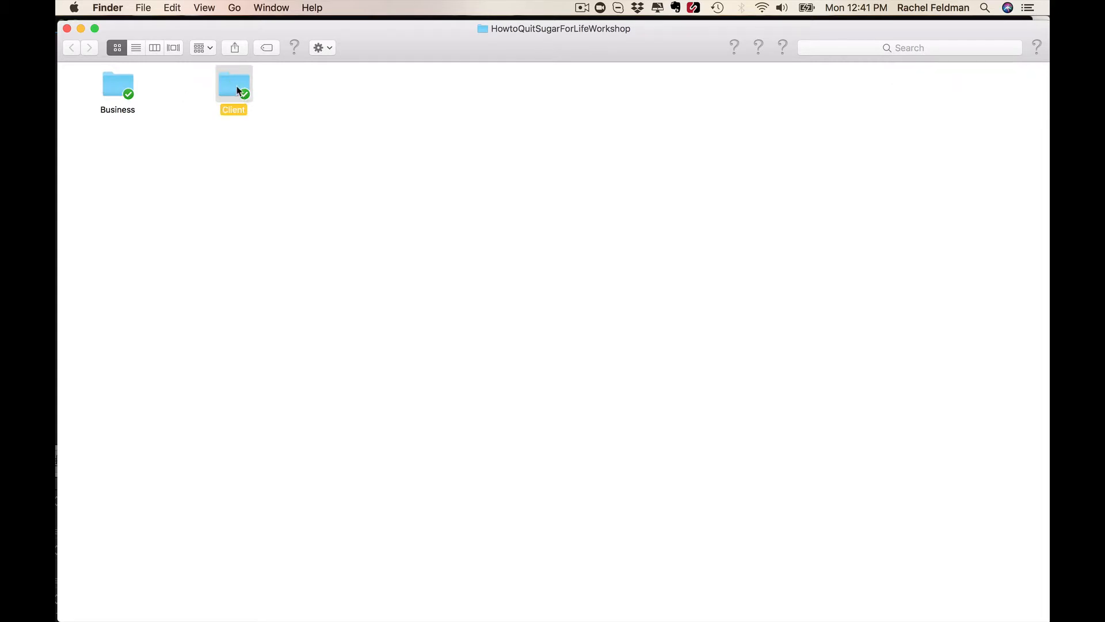
pyautogui.doubleClick(233, 83)
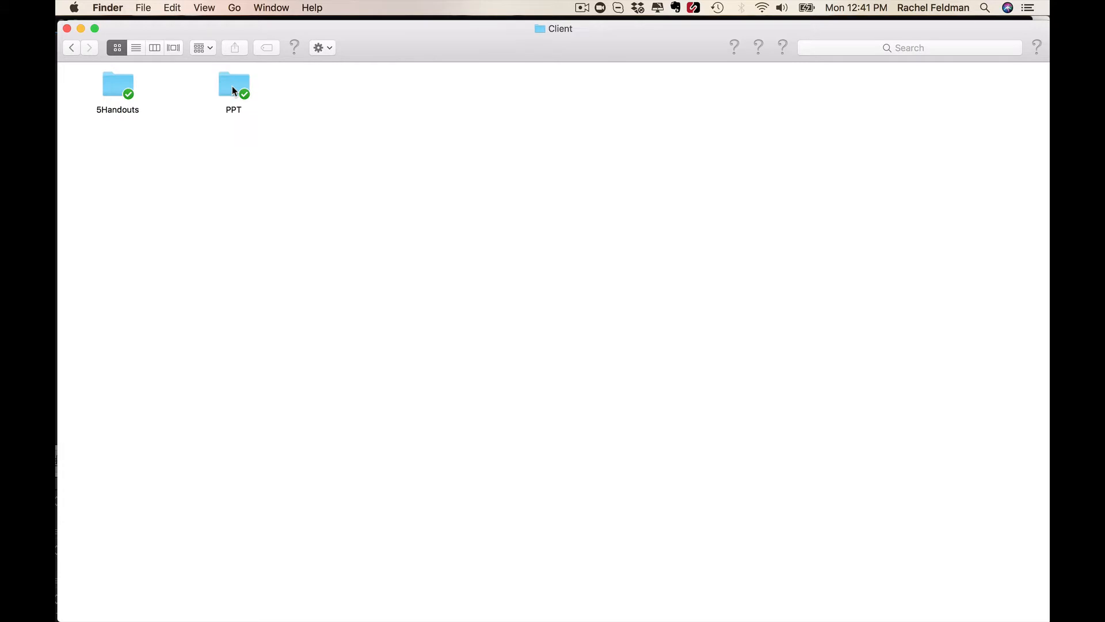
pyautogui.click(116, 85)
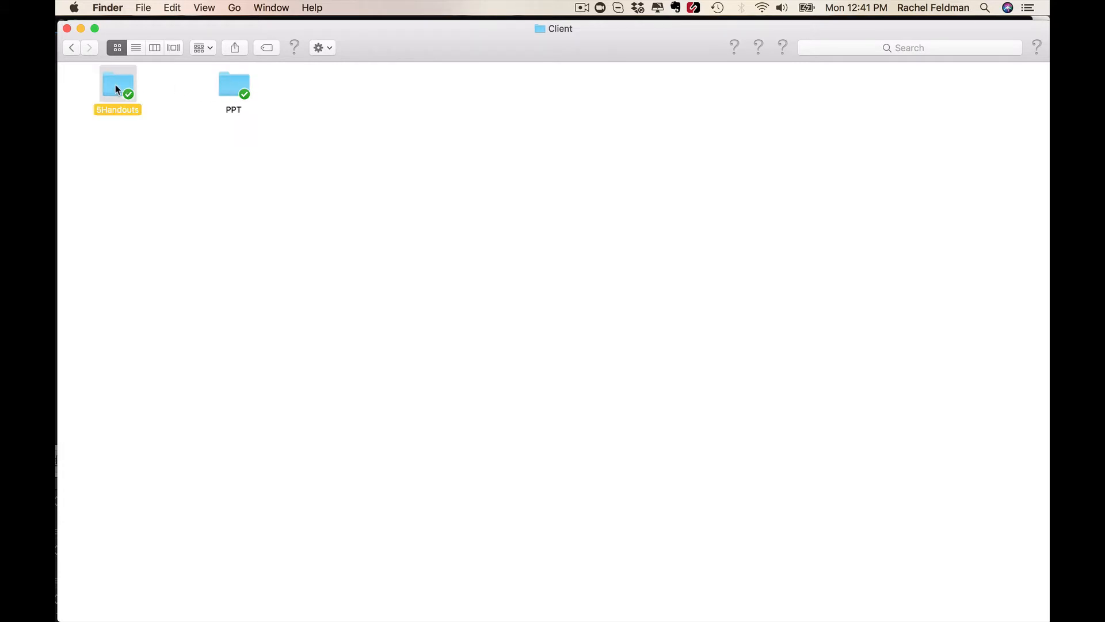
# - Open the 5Handouts folder and close the files-added Dropbox notification
pyautogui.doubleClick(118, 85)
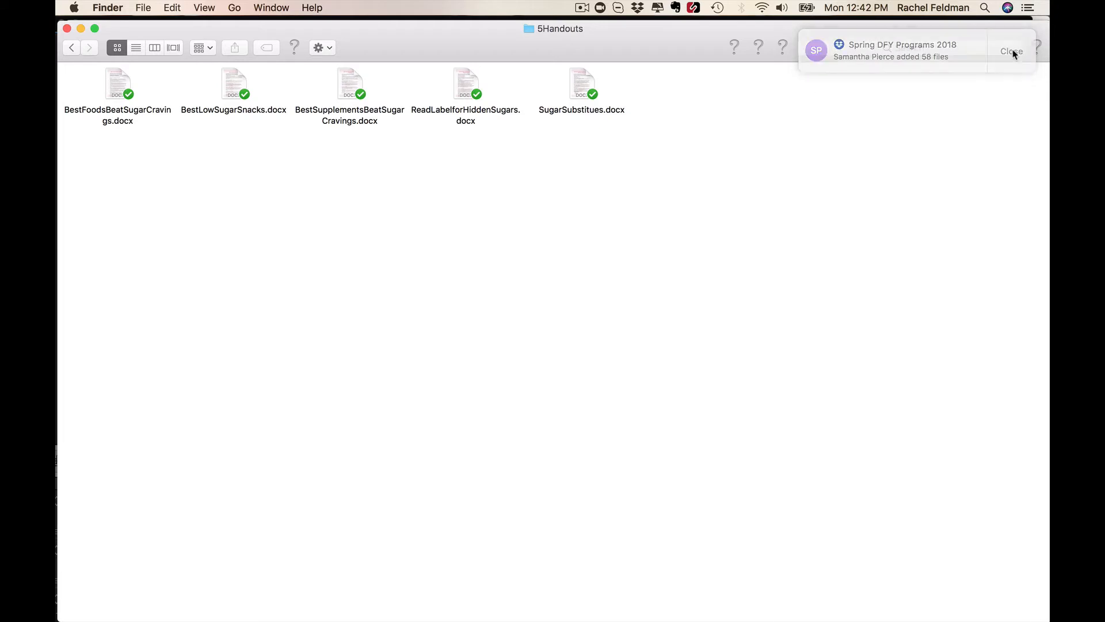
pyautogui.click(1010, 50)
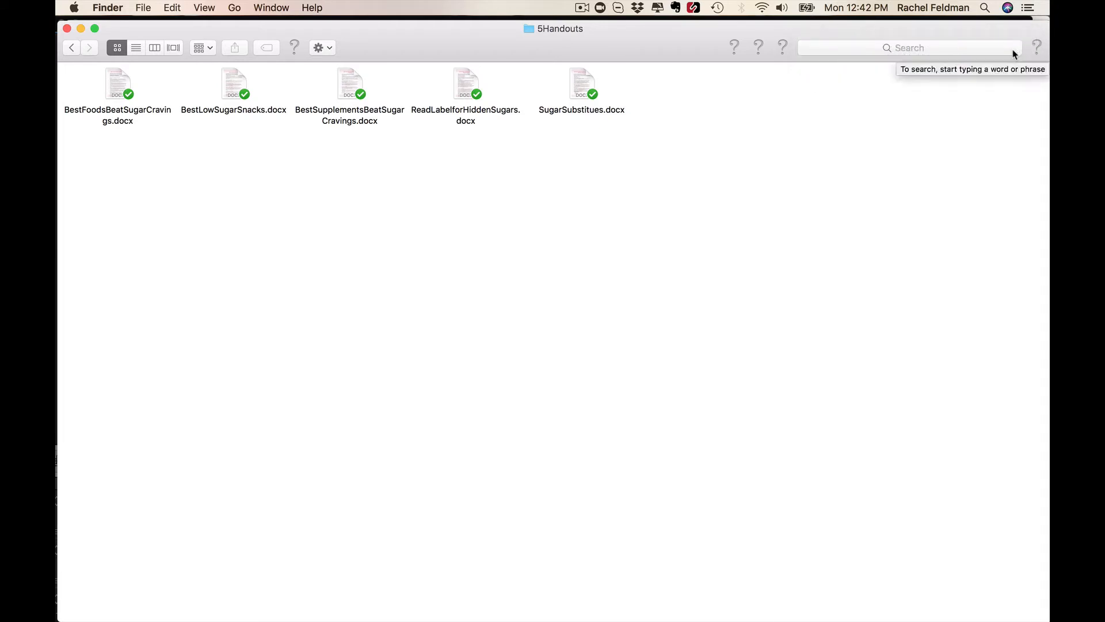
pyautogui.moveTo(878, 251)
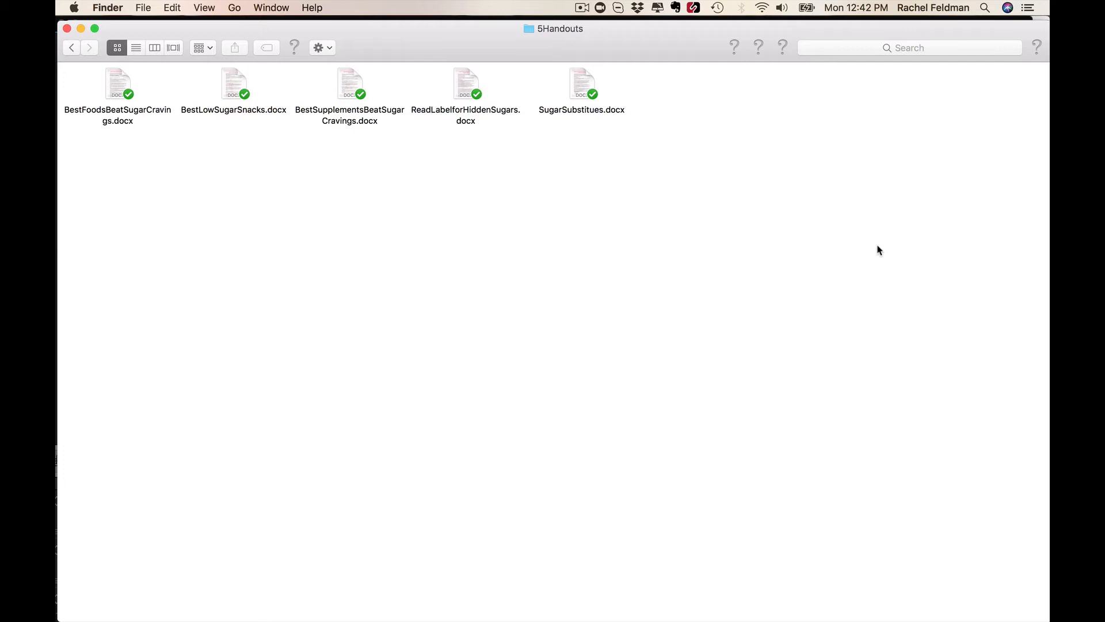
pyautogui.moveTo(624, 198)
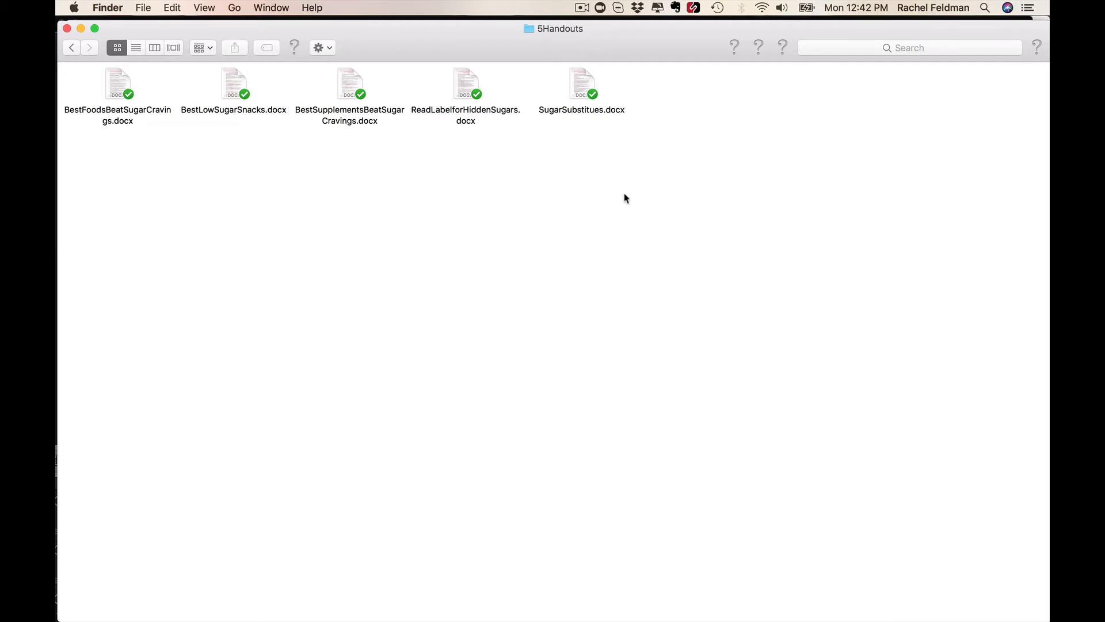
pyautogui.doubleClick(233, 83)
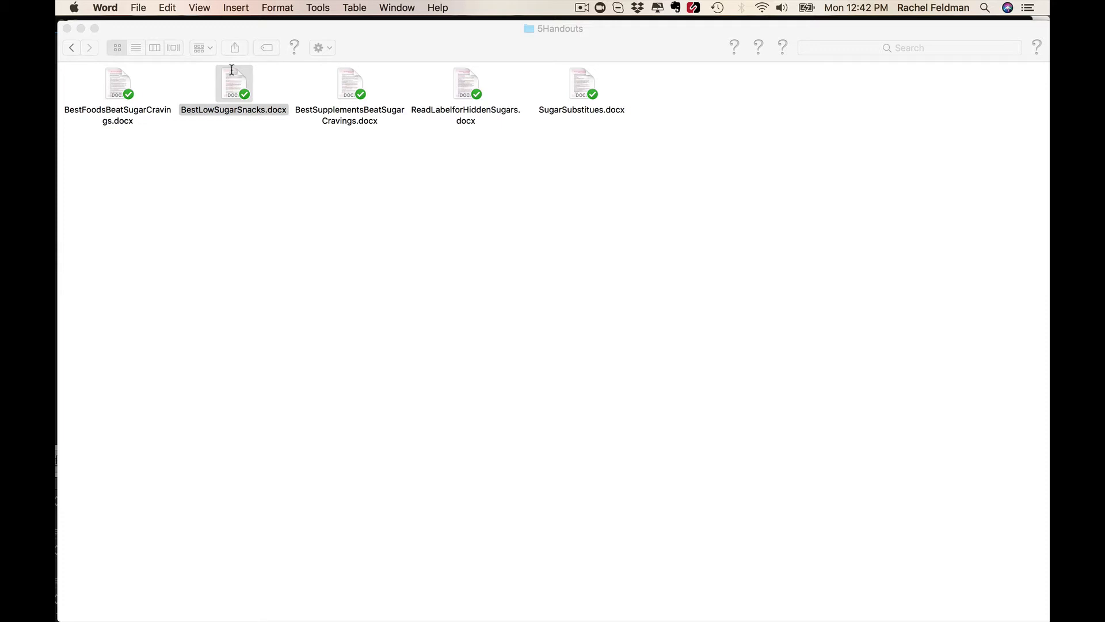
pyautogui.doubleClick(234, 83)
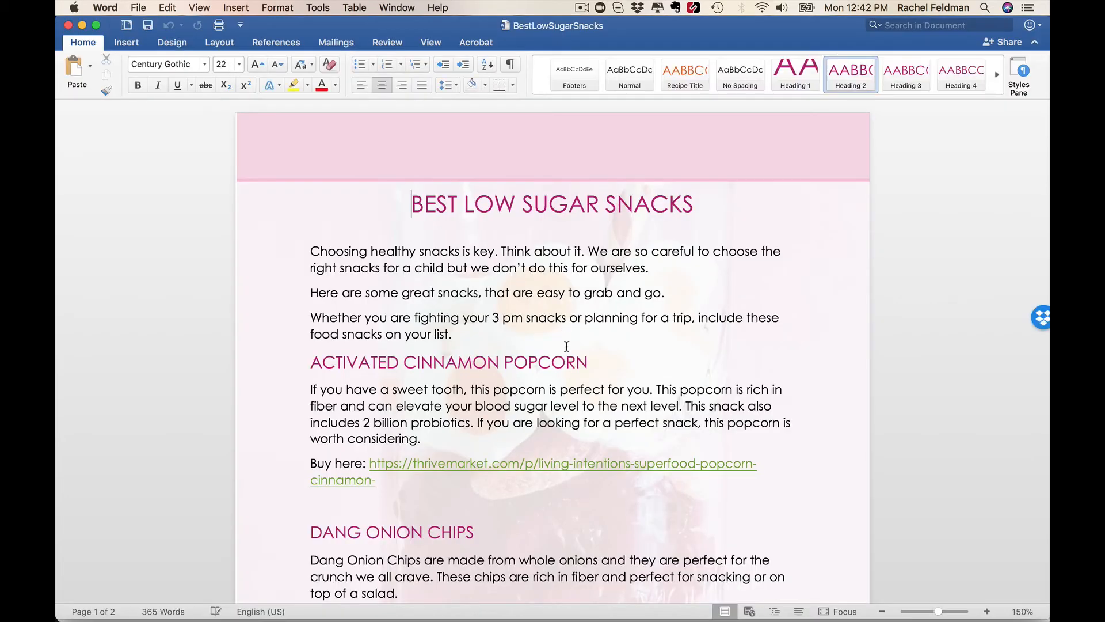
pyautogui.scroll(-3)
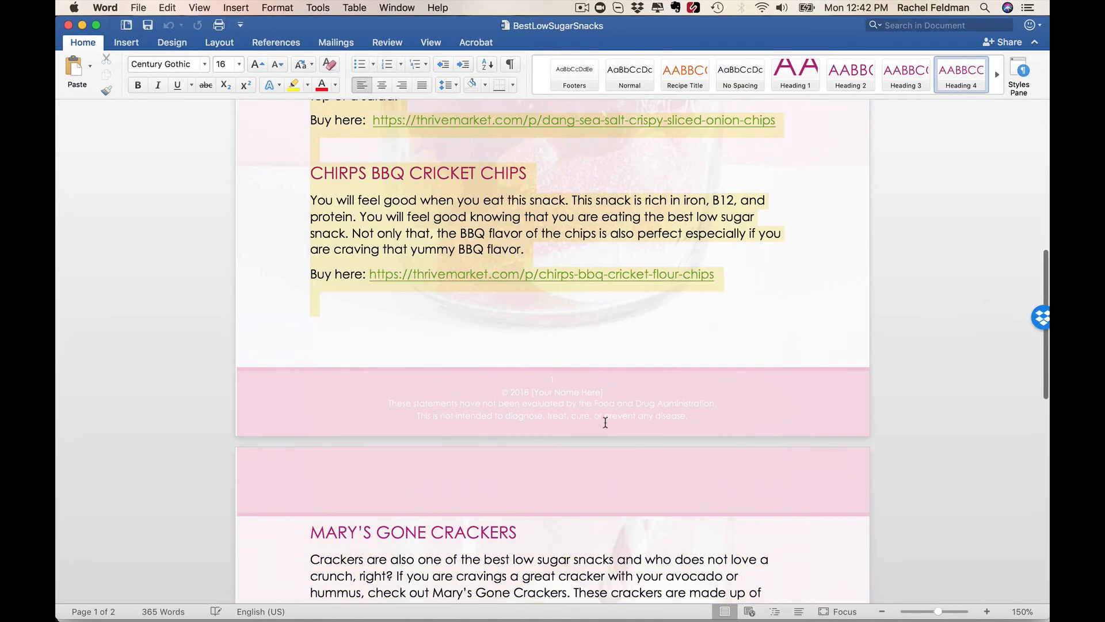
pyautogui.scroll(-3)
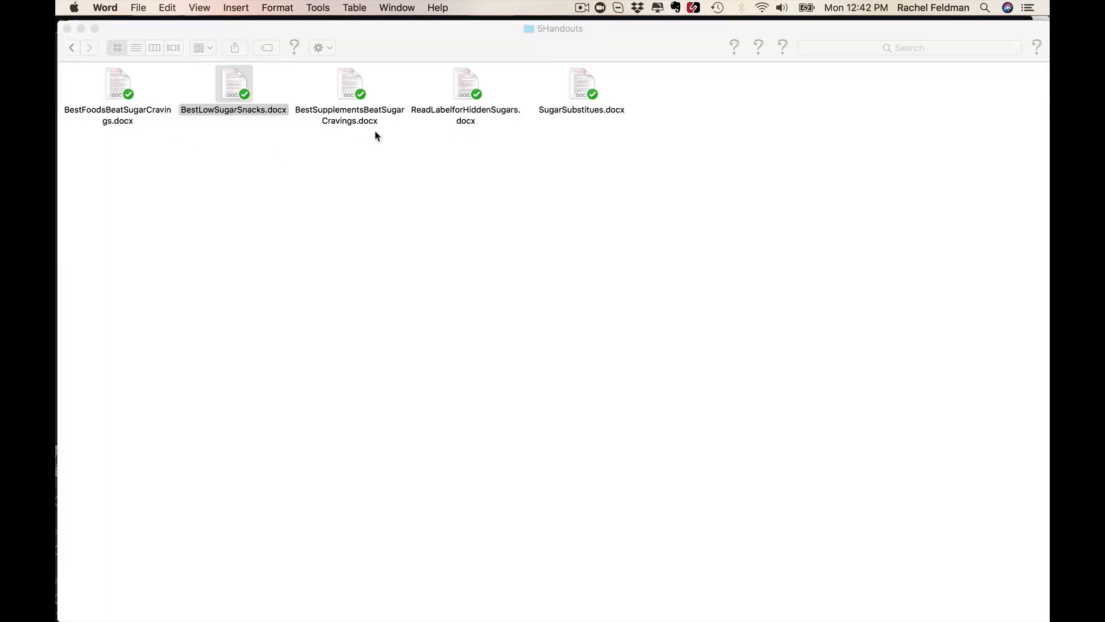
pyautogui.moveTo(436, 95)
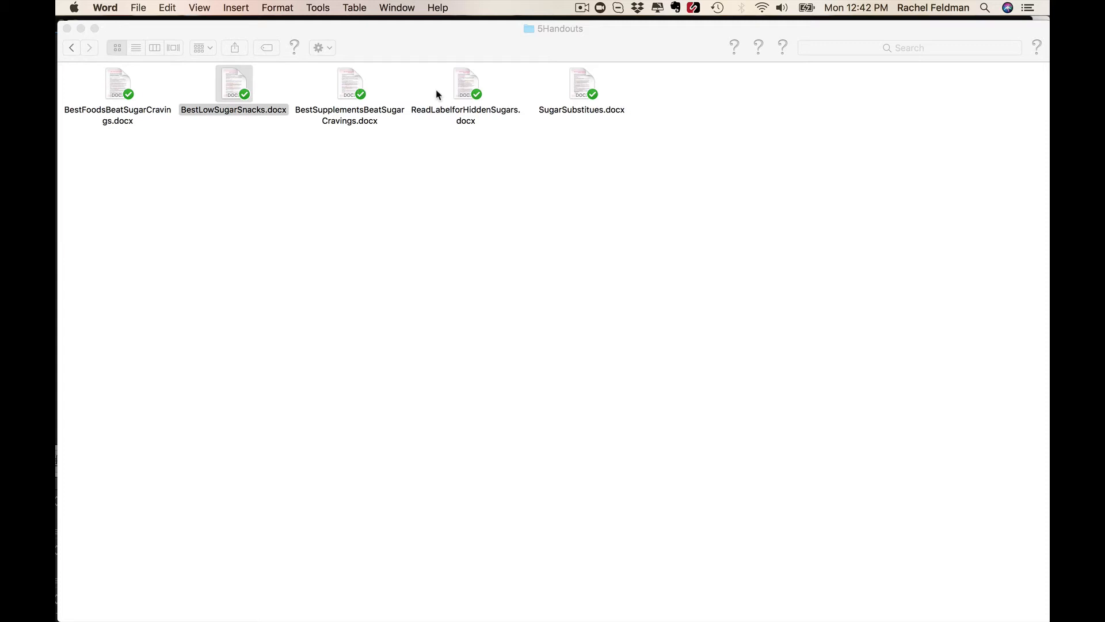
pyautogui.moveTo(470, 87)
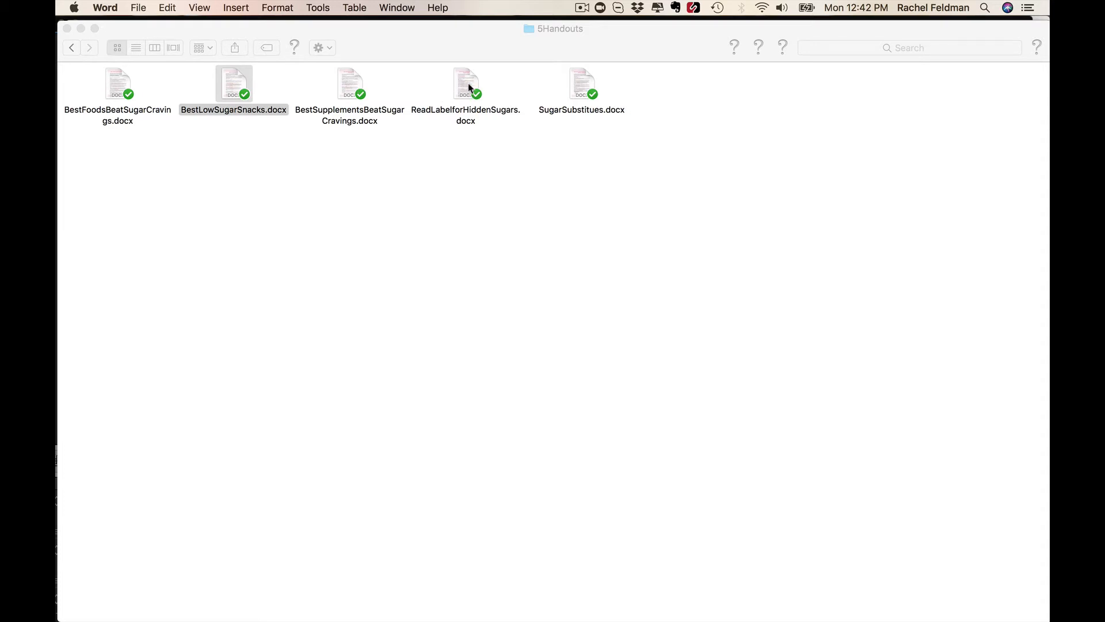
pyautogui.moveTo(97, 50)
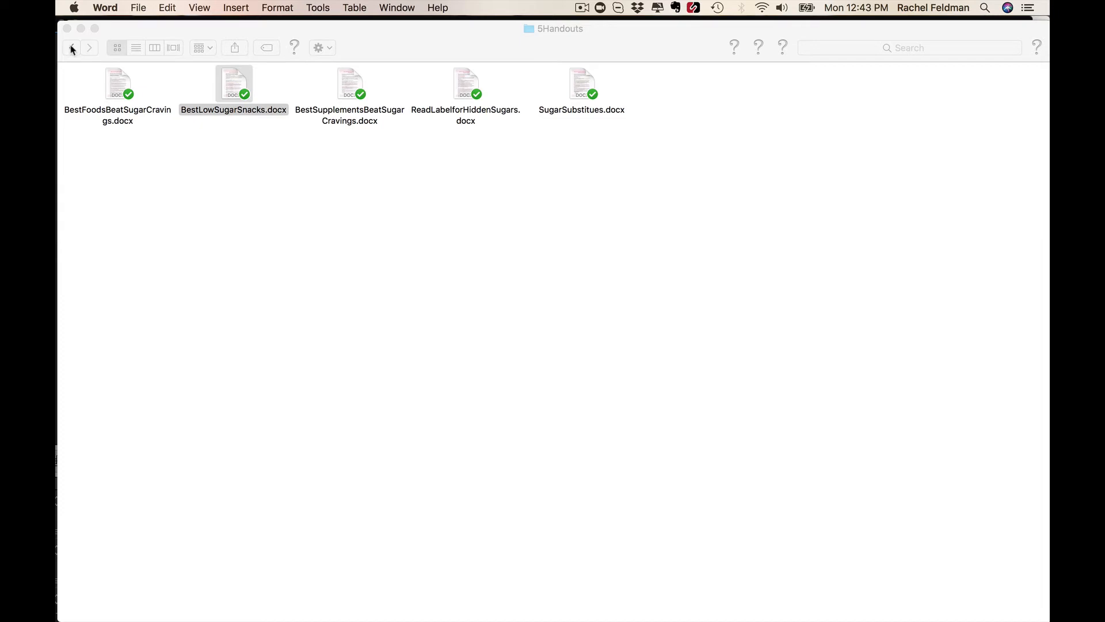
# - Go back to the Client folder and open the PPT folder
pyautogui.click(71, 47)
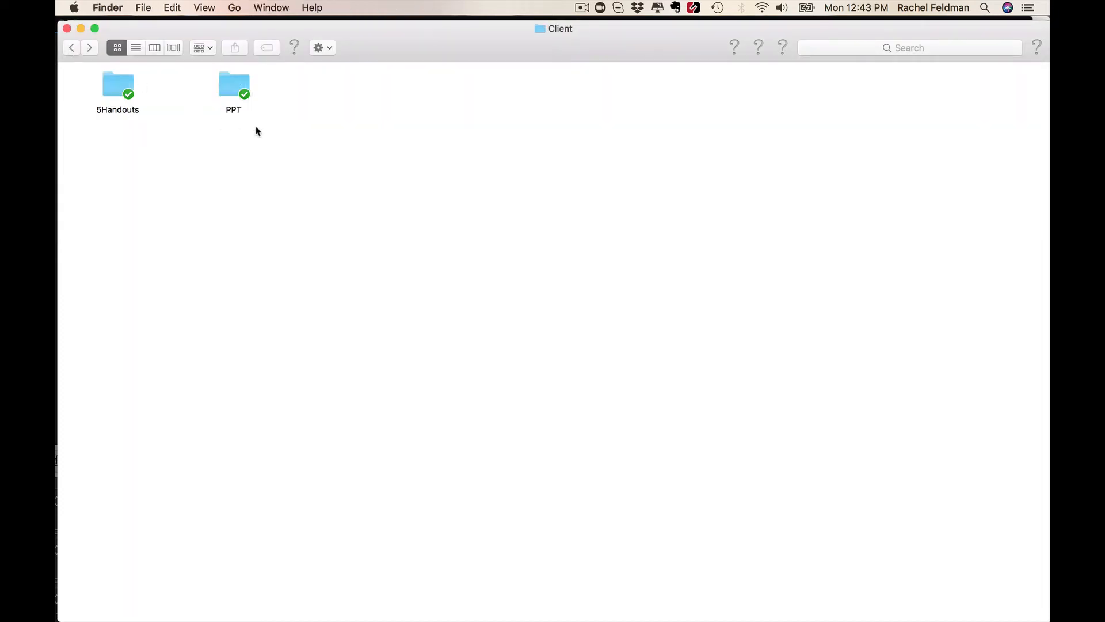
pyautogui.doubleClick(233, 85)
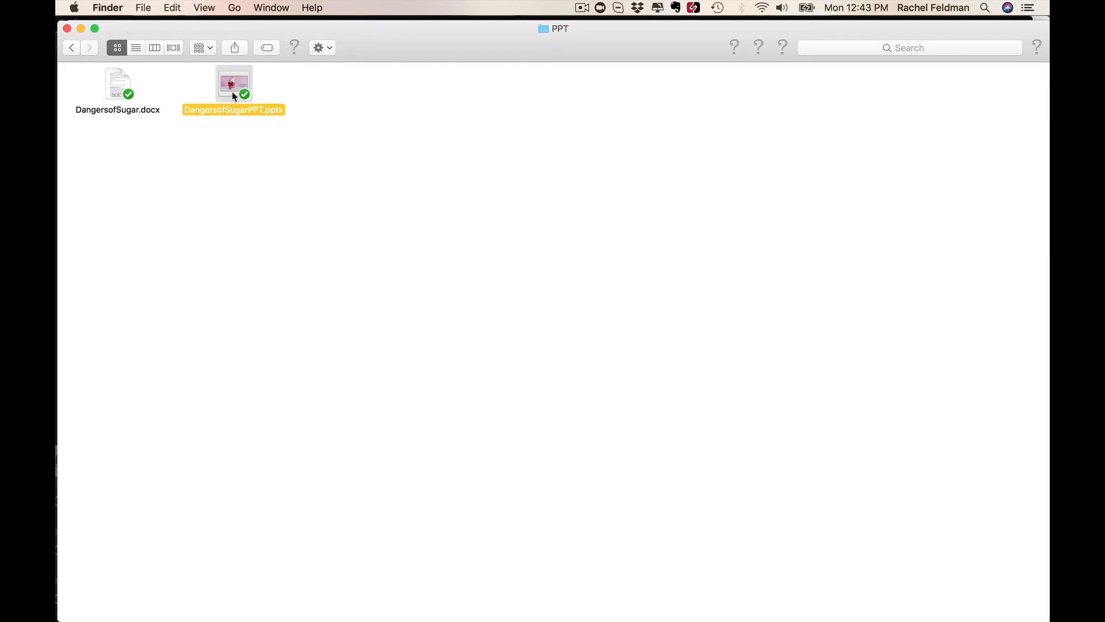
# - Open DangersofSugarPPT in PowerPoint and page through its digestion, hormones and hidden-sugar slides
pyautogui.doubleClick(233, 83)
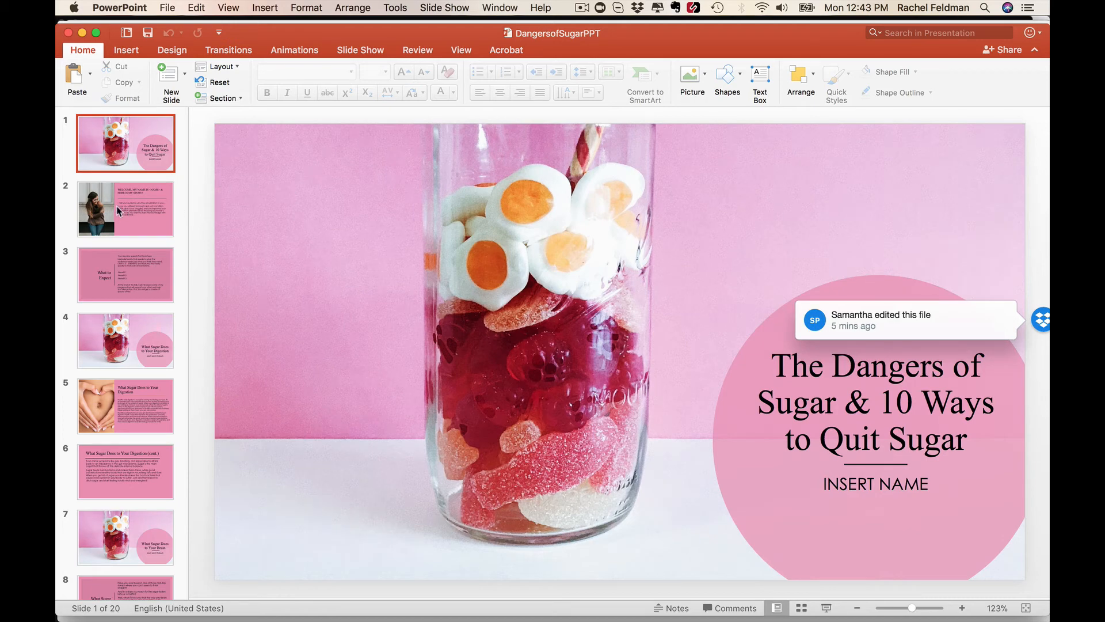
pyautogui.click(125, 208)
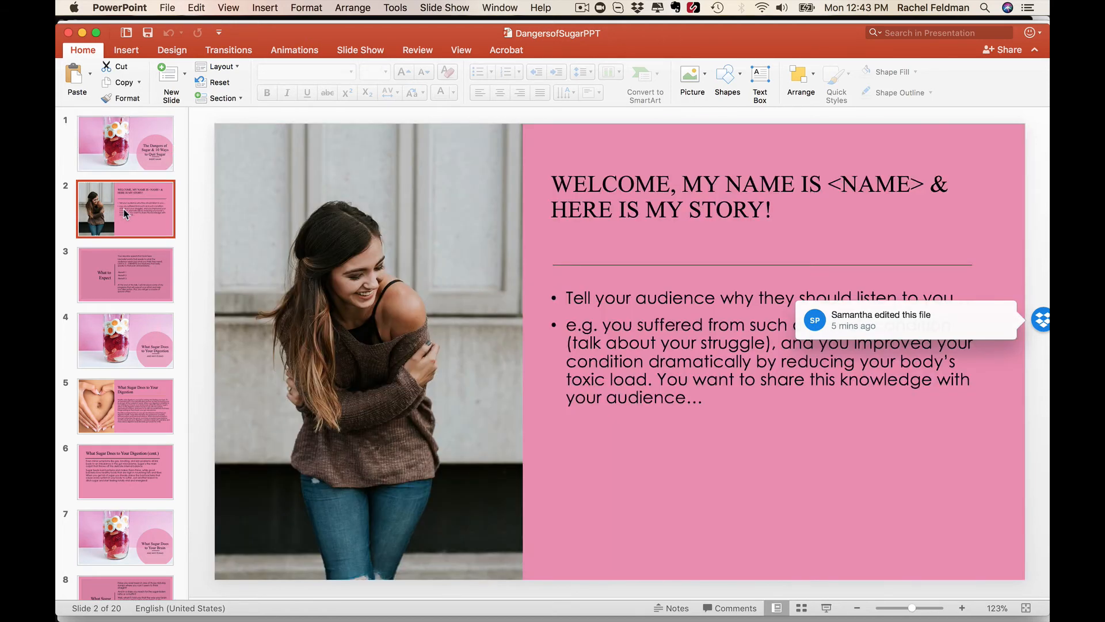
pyautogui.click(125, 340)
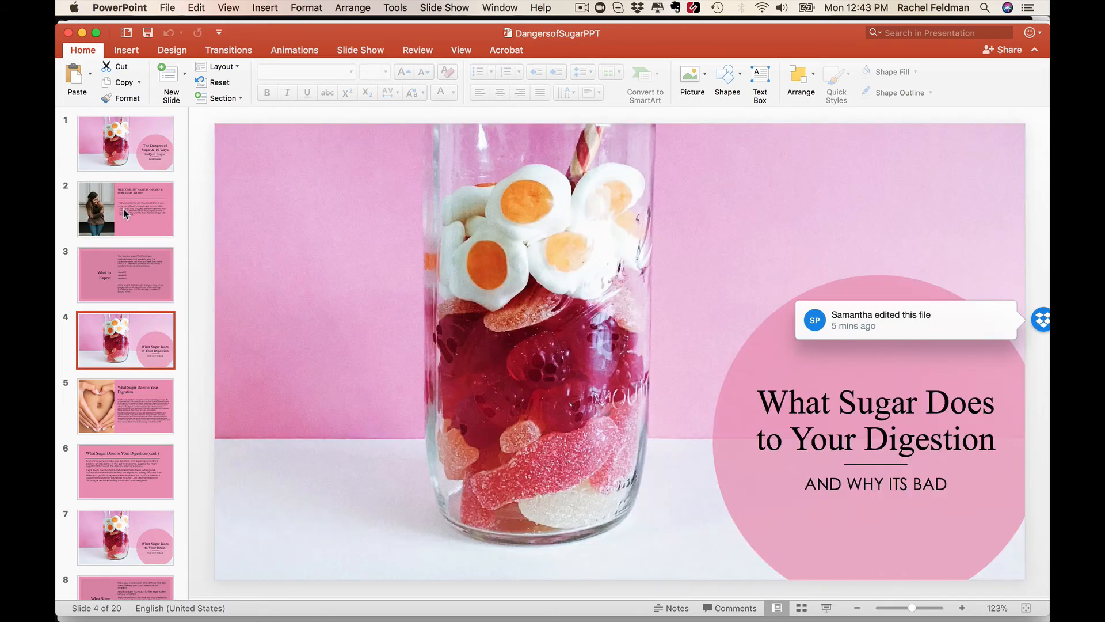
pyautogui.click(125, 471)
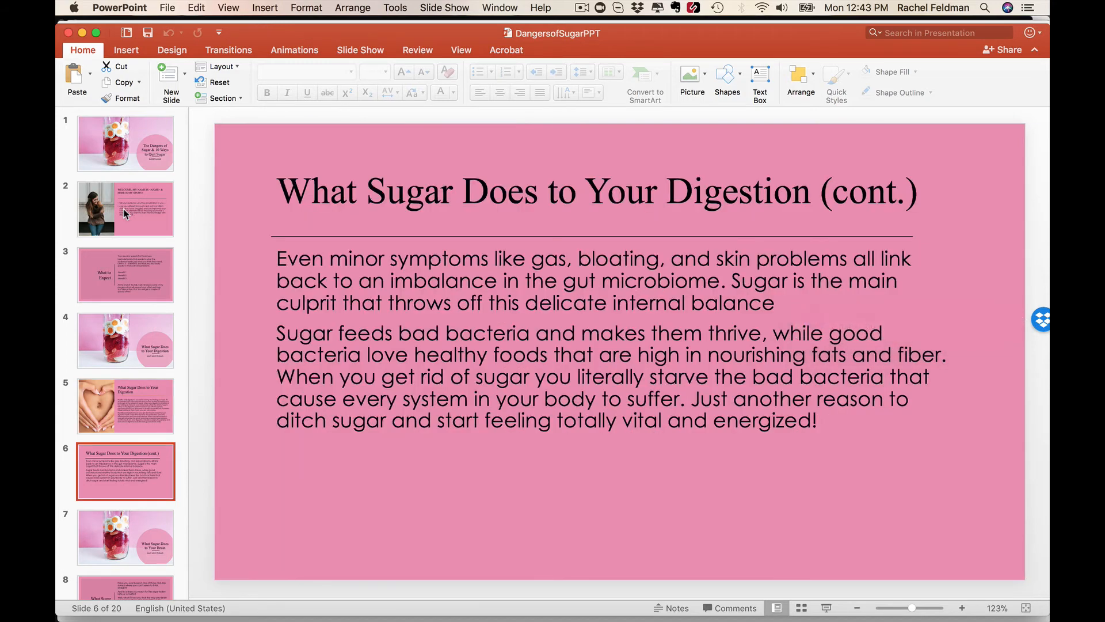
pyautogui.click(126, 569)
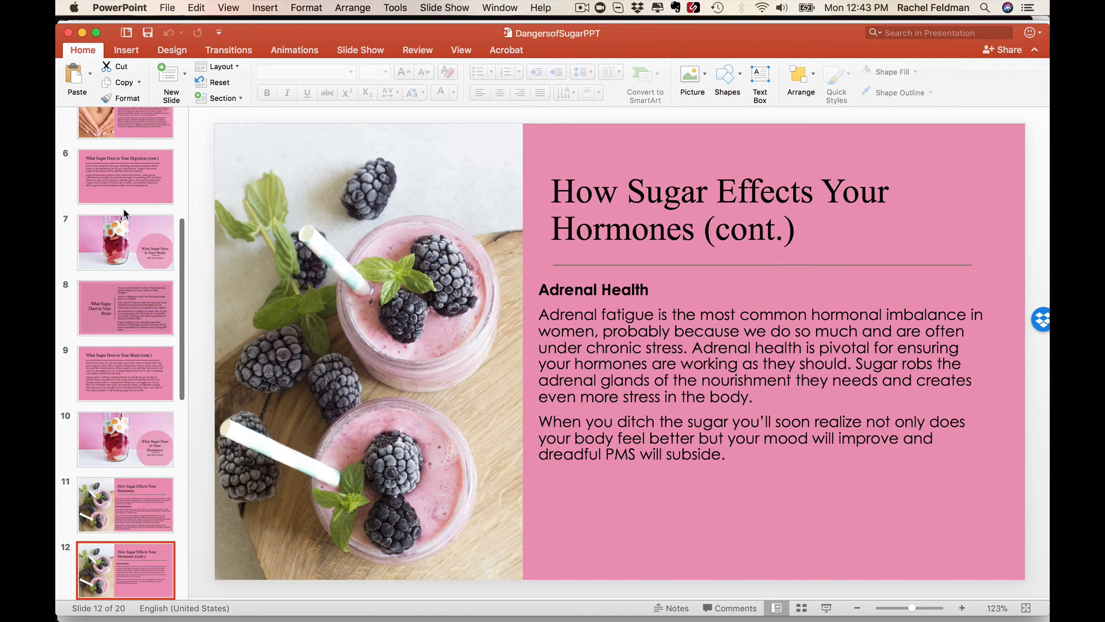
pyautogui.click(126, 570)
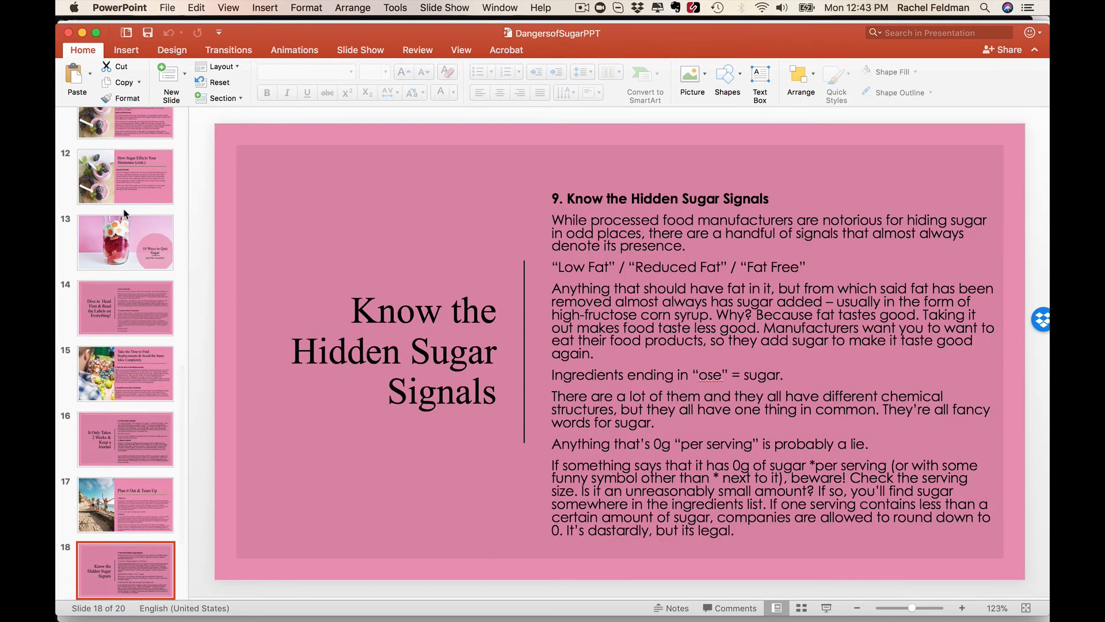
pyautogui.click(126, 570)
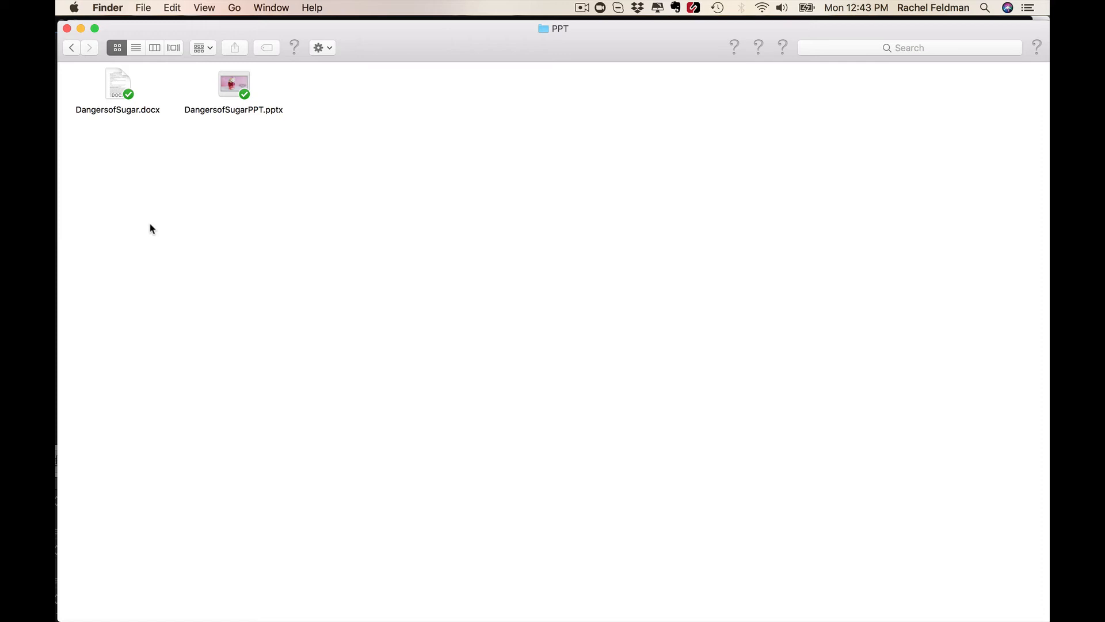
# - Go back to the main workshop folder and open Business, then 10SocialImages
pyautogui.click(72, 47)
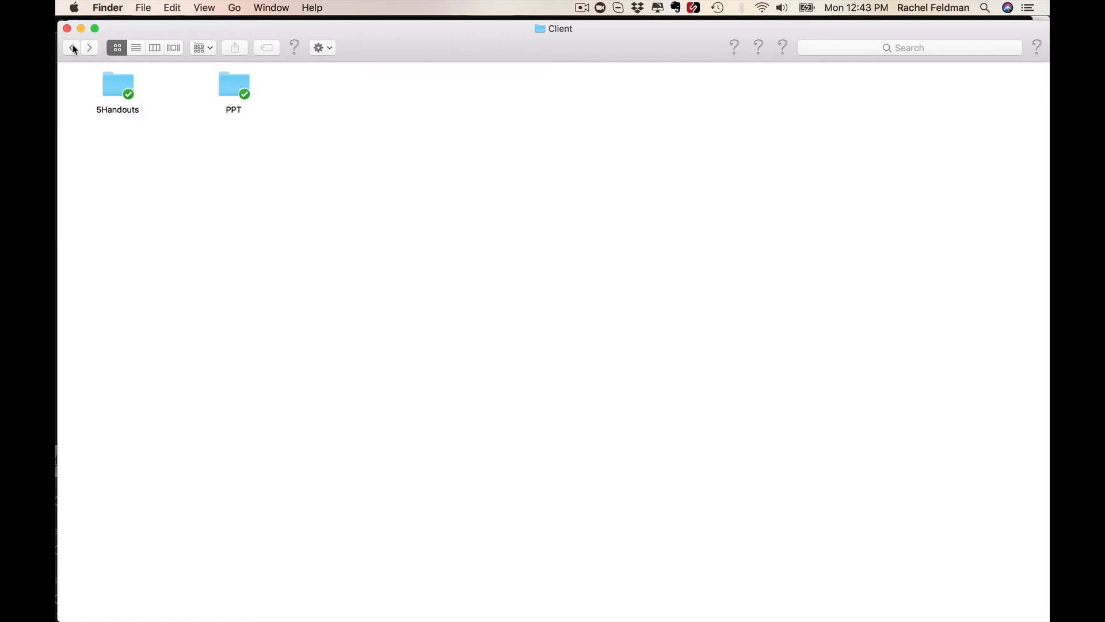
pyautogui.click(73, 48)
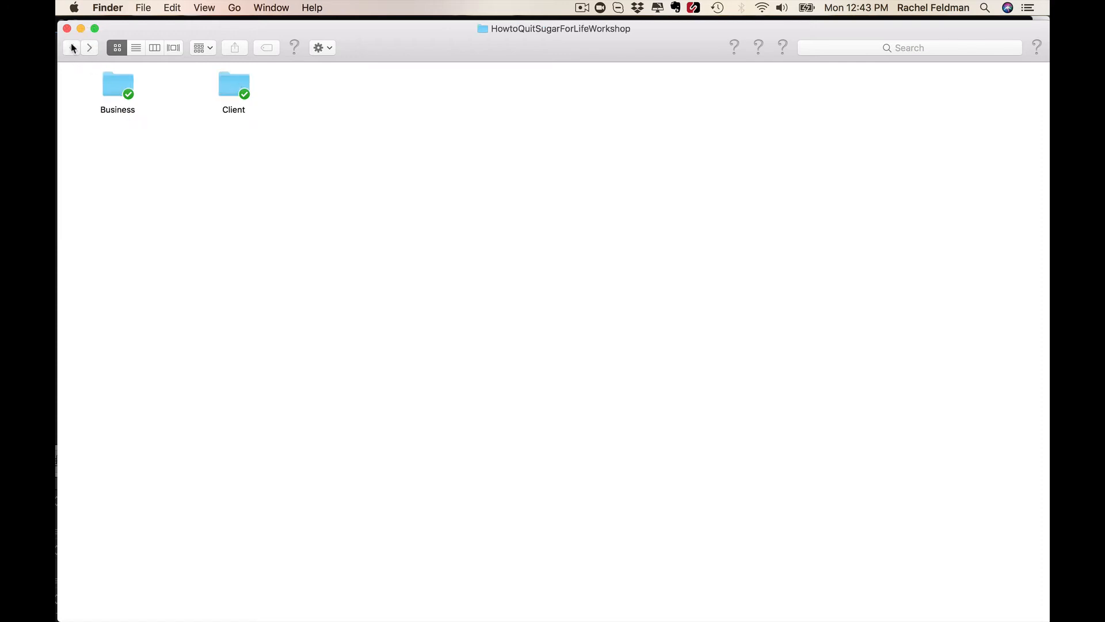
pyautogui.doubleClick(117, 84)
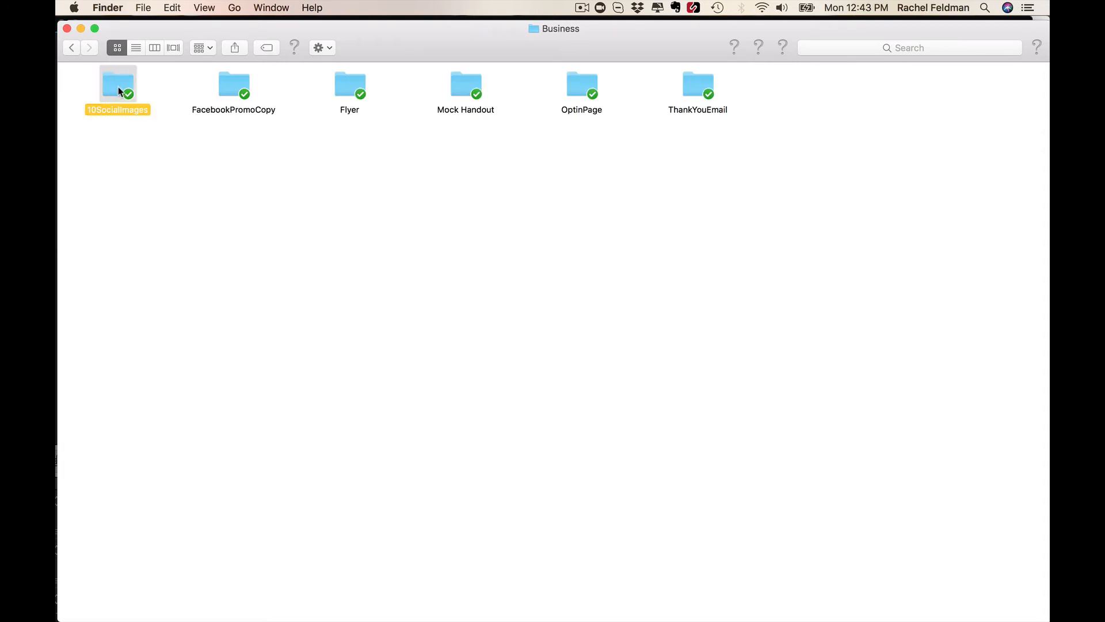
pyautogui.doubleClick(117, 84)
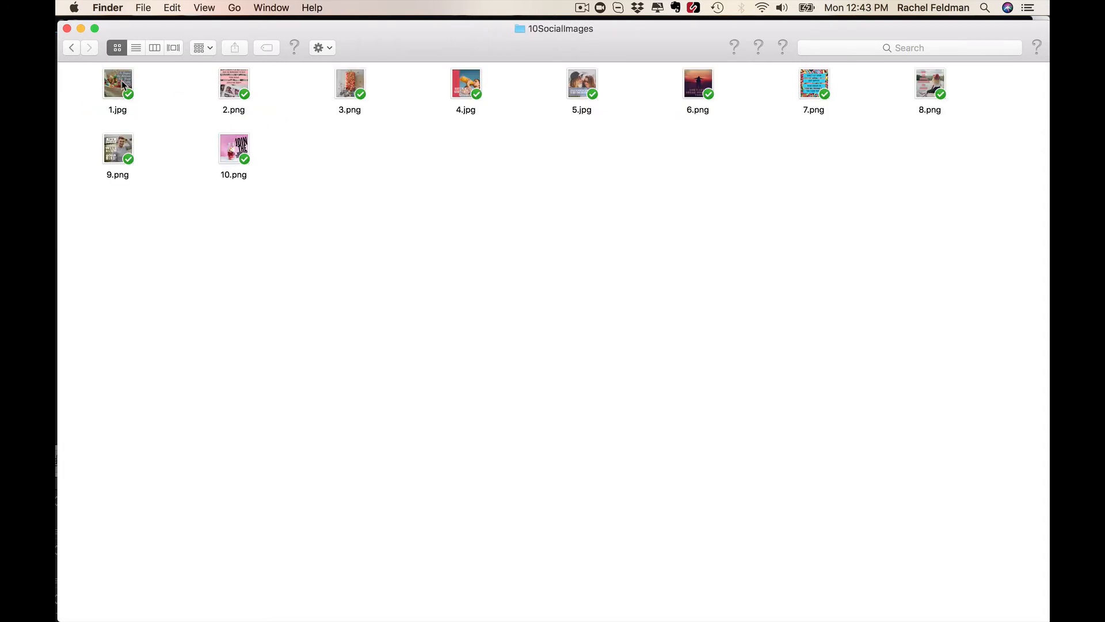
# - View 1.jpg in Preview, look at 2.png and 3.png, then return to Business
pyautogui.doubleClick(117, 82)
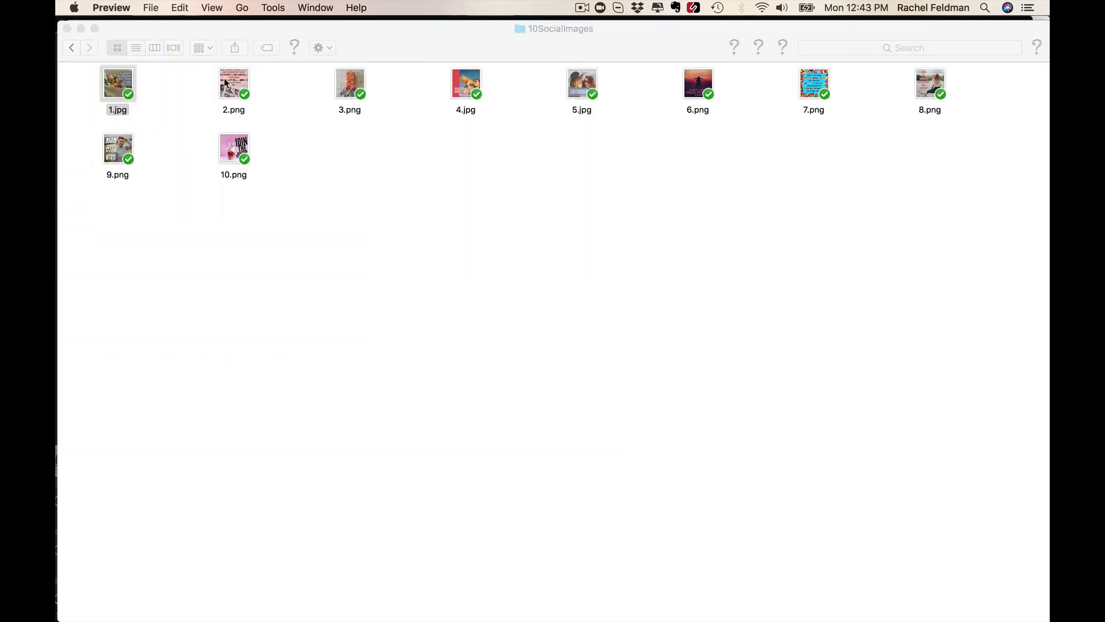
pyautogui.click(233, 83)
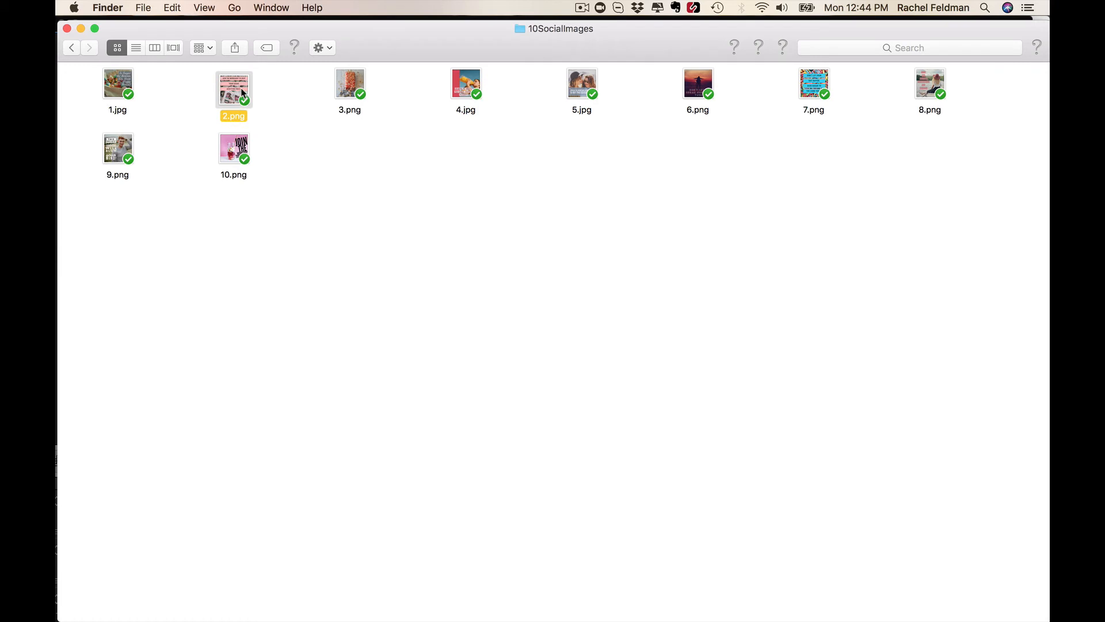
pyautogui.click(349, 82)
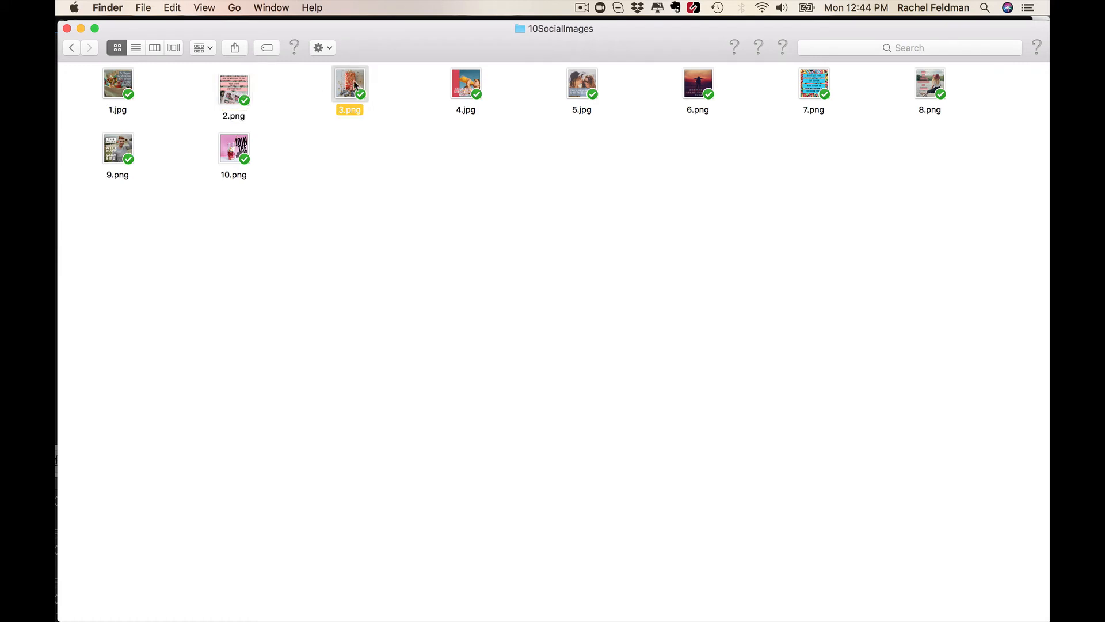
pyautogui.doubleClick(349, 83)
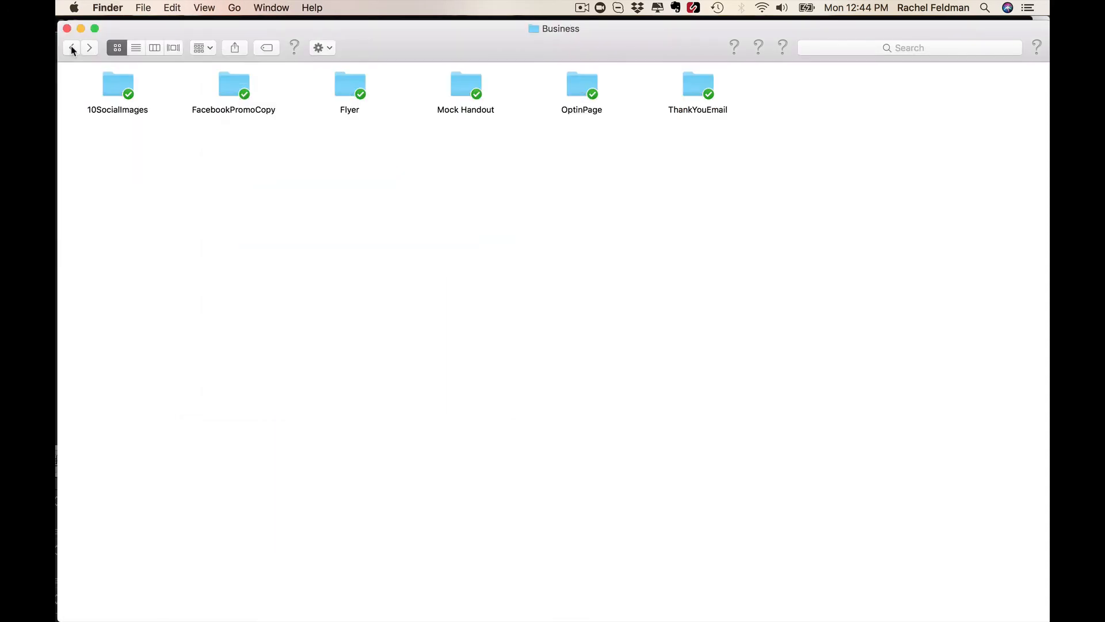
# - Open SugarFlyer.pptx from the Flyer folder, then return to the Business folder
pyautogui.click(349, 84)
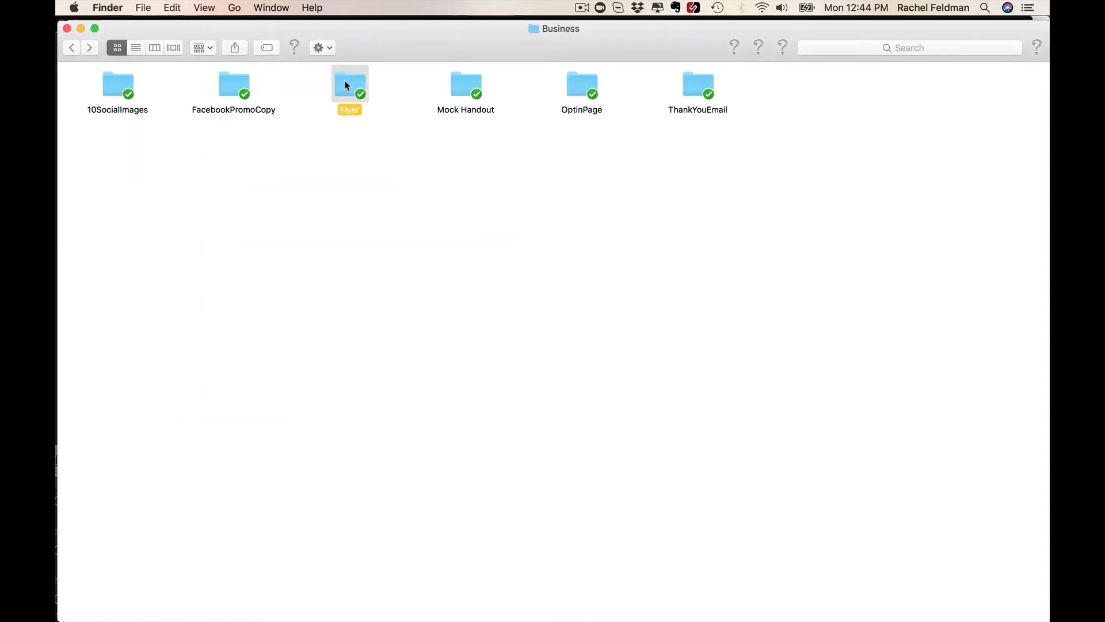
pyautogui.moveTo(351, 90)
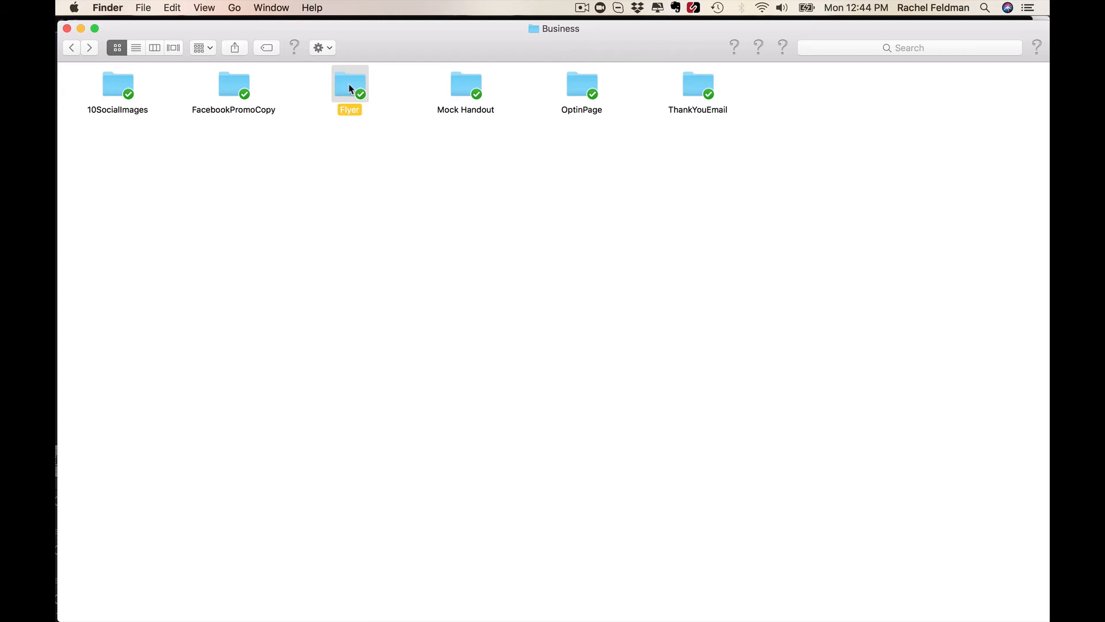
pyautogui.doubleClick(350, 83)
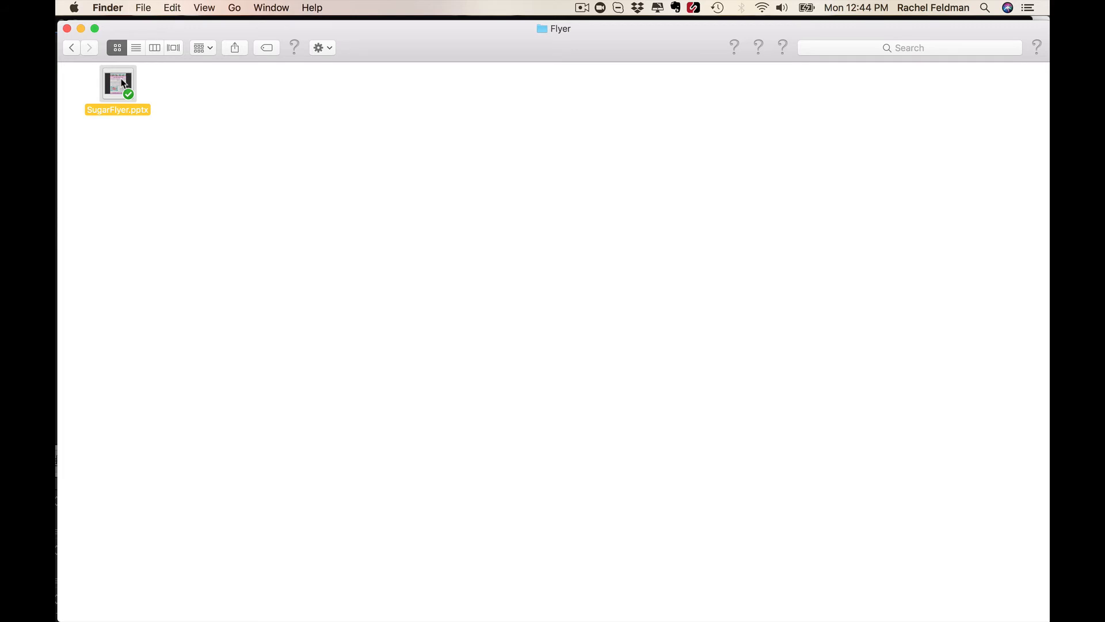
pyautogui.doubleClick(117, 83)
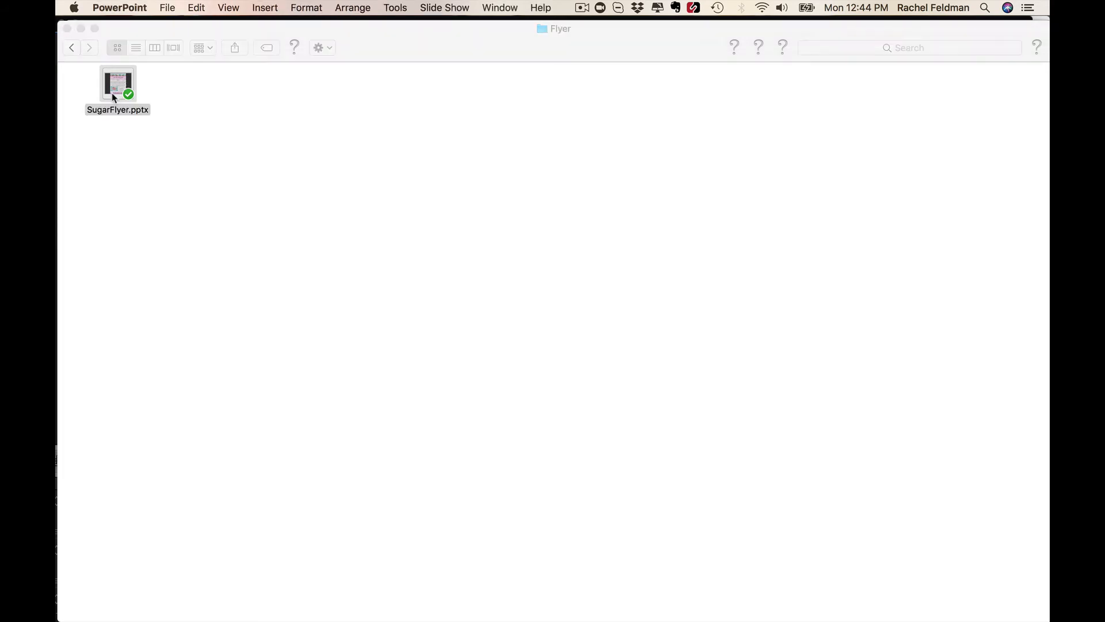
pyautogui.doubleClick(117, 84)
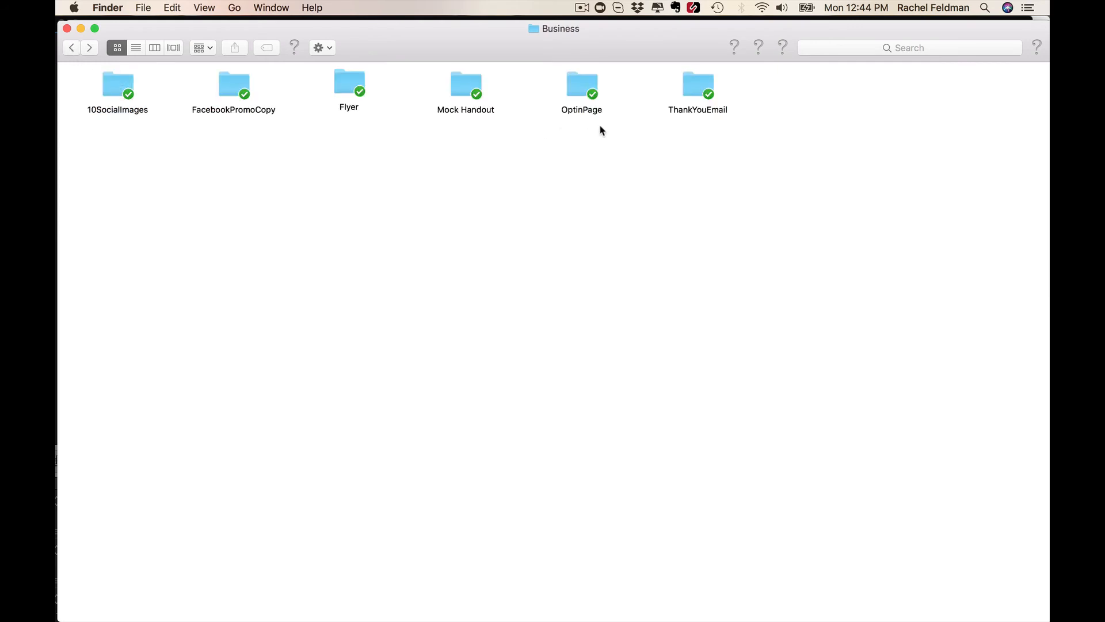
pyautogui.click(582, 83)
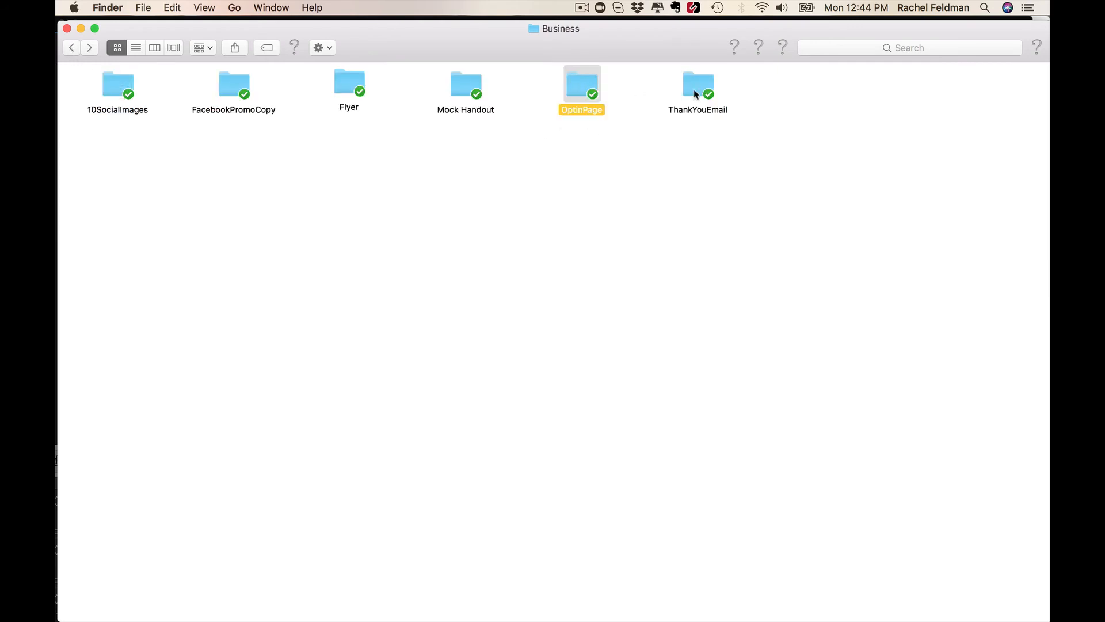
pyautogui.moveTo(582, 84)
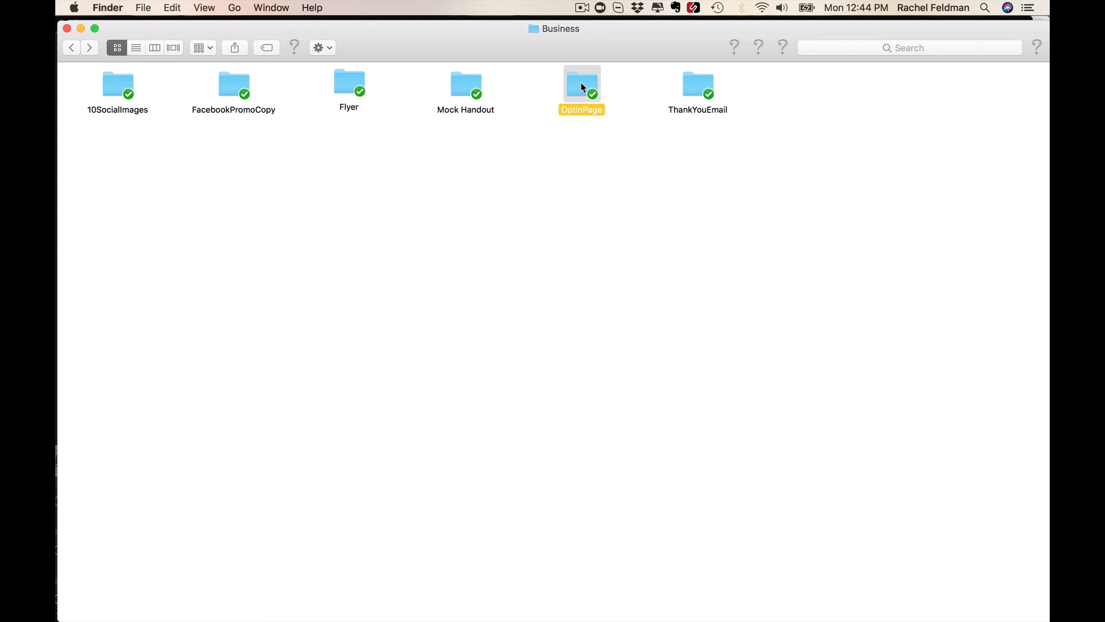
pyautogui.moveTo(589, 91)
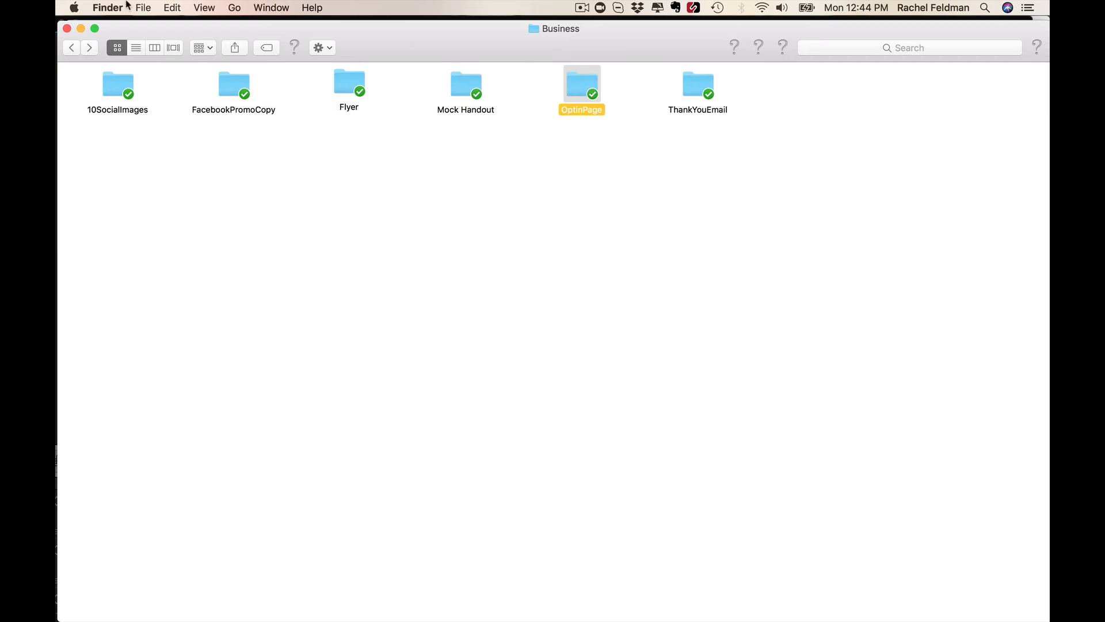
pyautogui.click(72, 48)
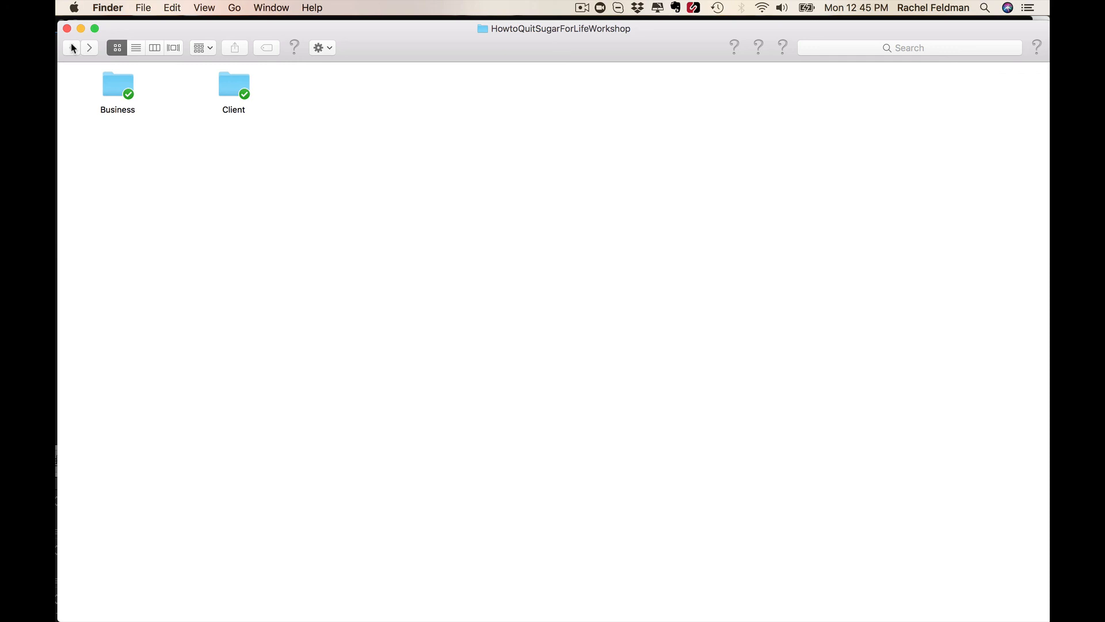
pyautogui.moveTo(568, 5)
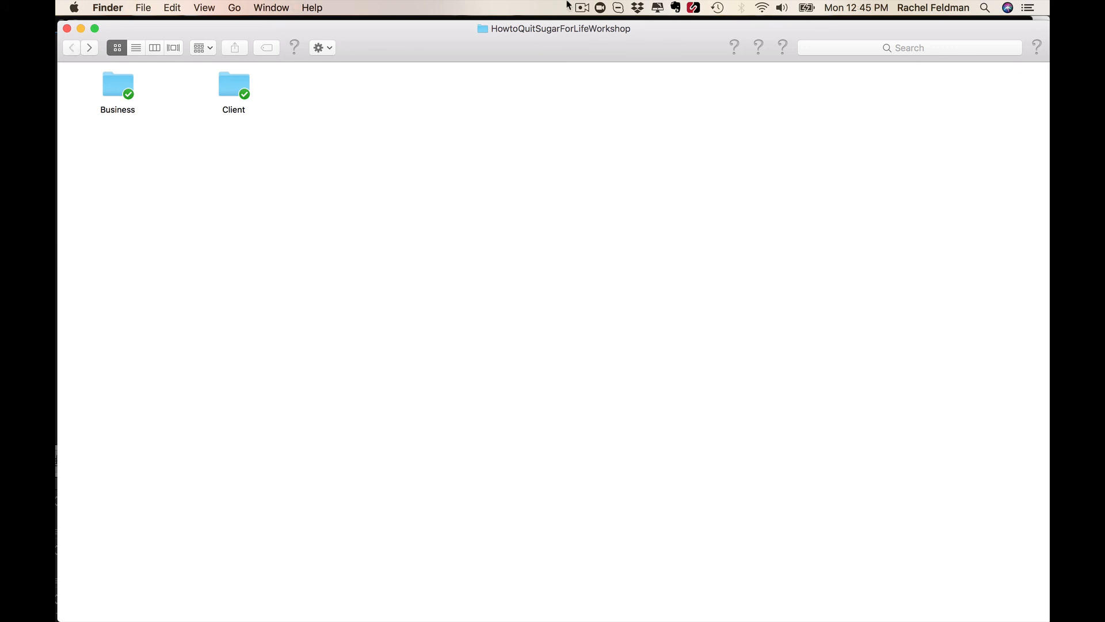